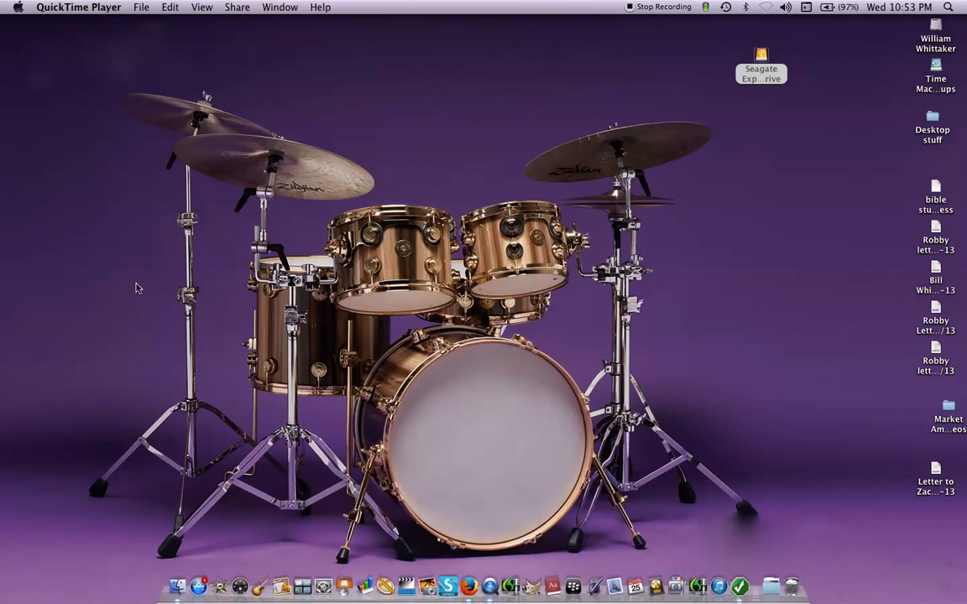
{"action": "mouse_move", "coordinate": [412, 238]}
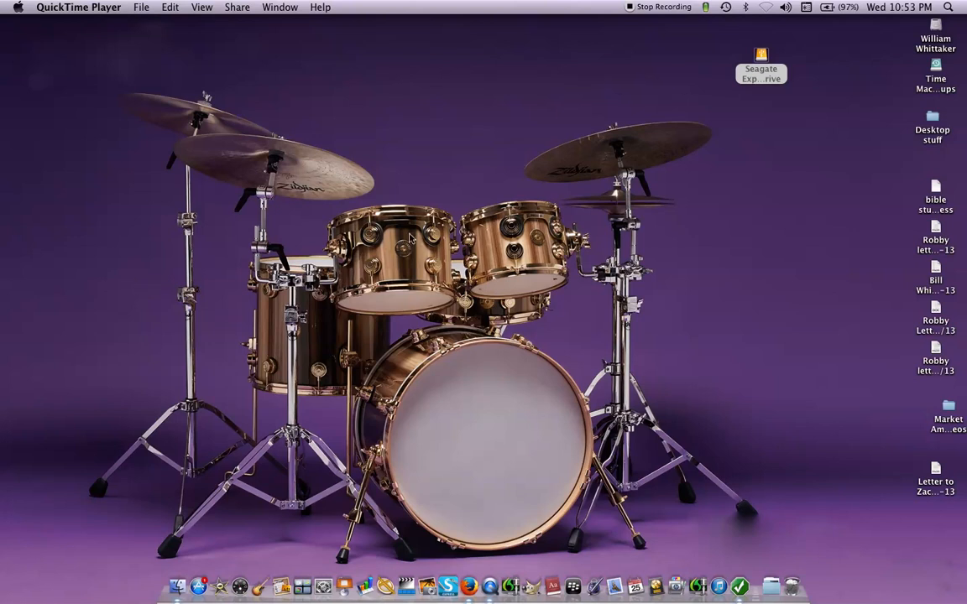
{"action": "mouse_move", "coordinate": [799, 202]}
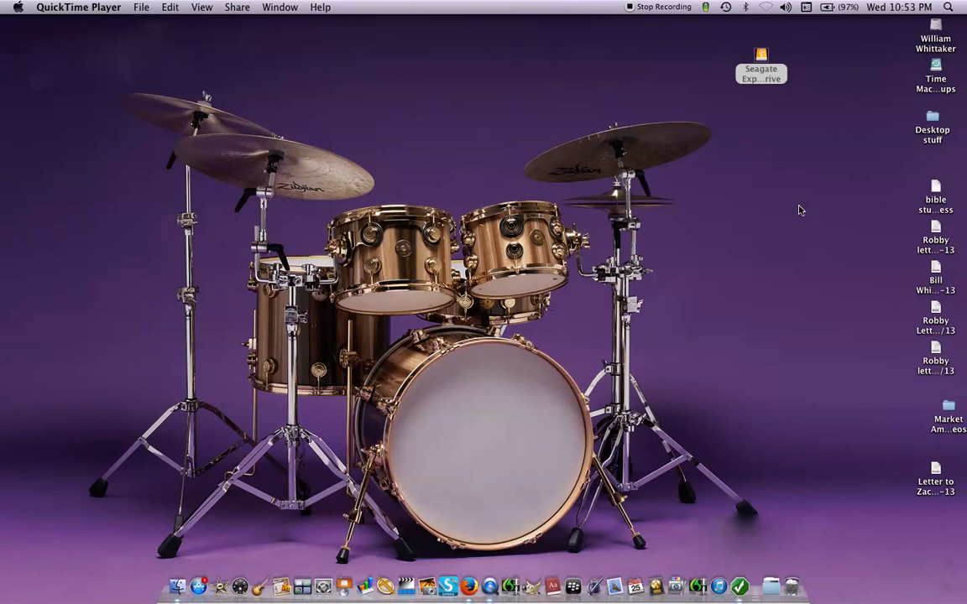
{"action": "mouse_move", "coordinate": [749, 153]}
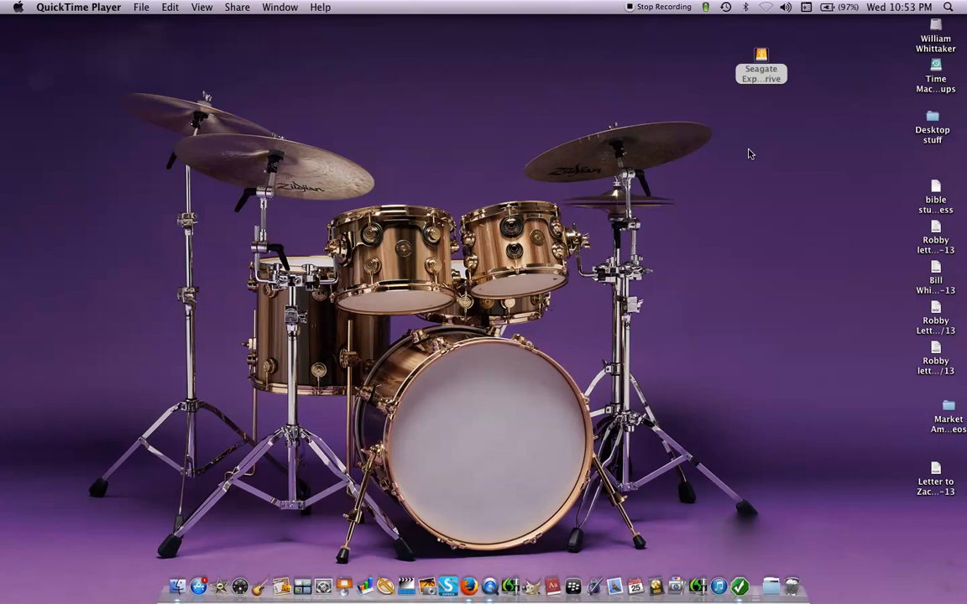
{"action": "mouse_move", "coordinate": [508, 187]}
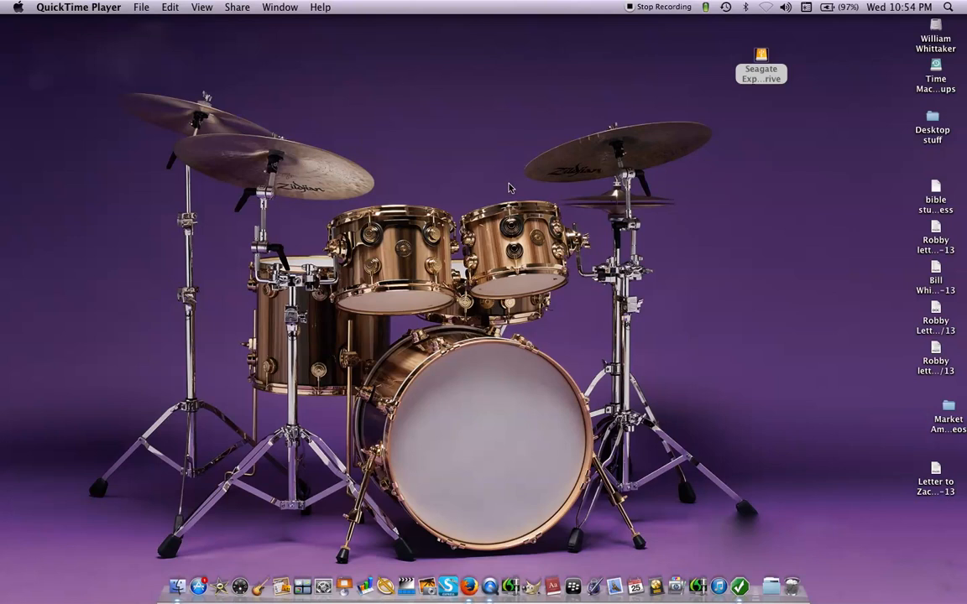
{"action": "mouse_move", "coordinate": [569, 78]}
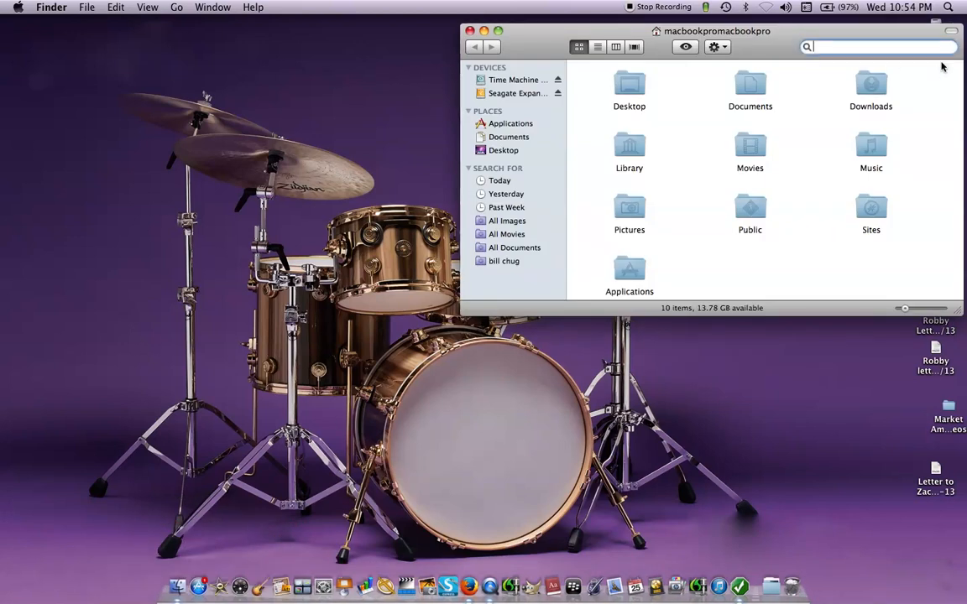
- Search Finder for 'disk utility' and launch the Disk Utility app from the results
{"action": "type", "text": "disk"}
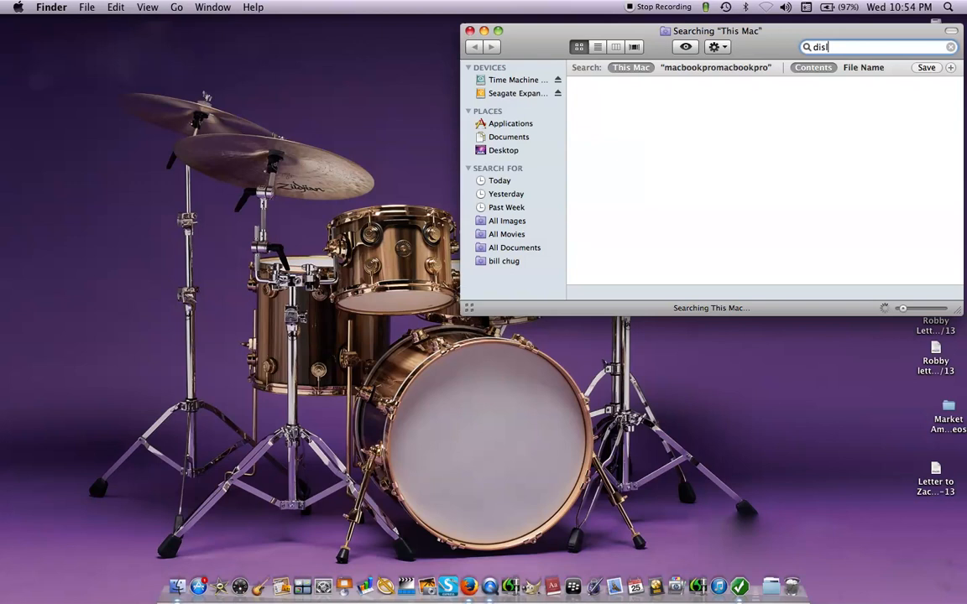
{"action": "type", "text": "k"}
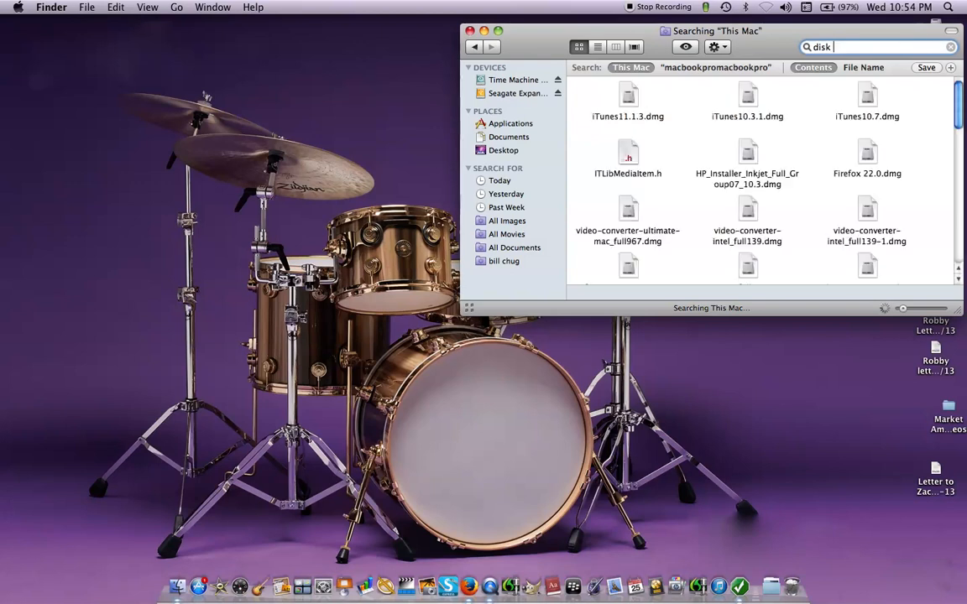
{"action": "type", "text": "uti"}
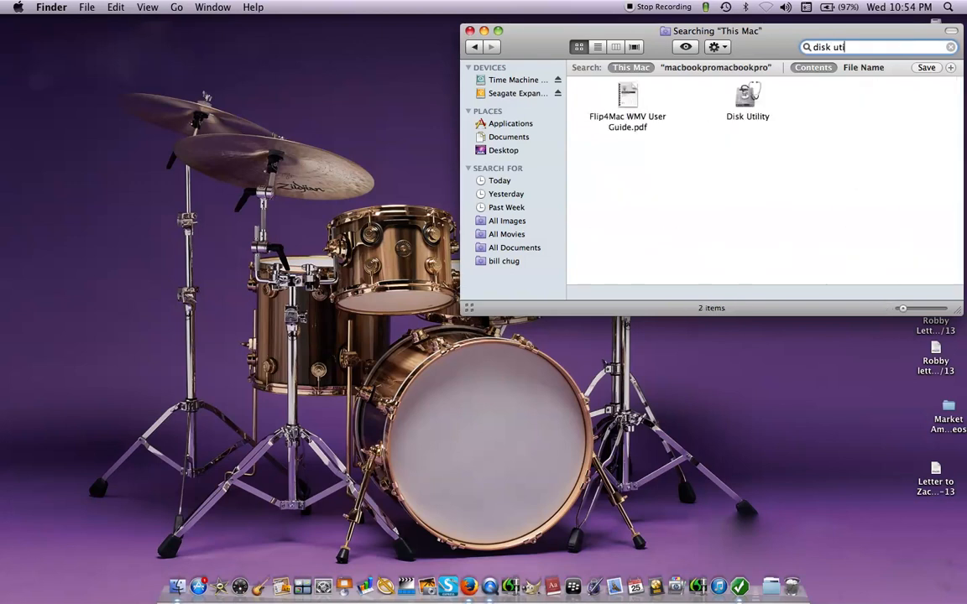
{"action": "type", "text": "lity"}
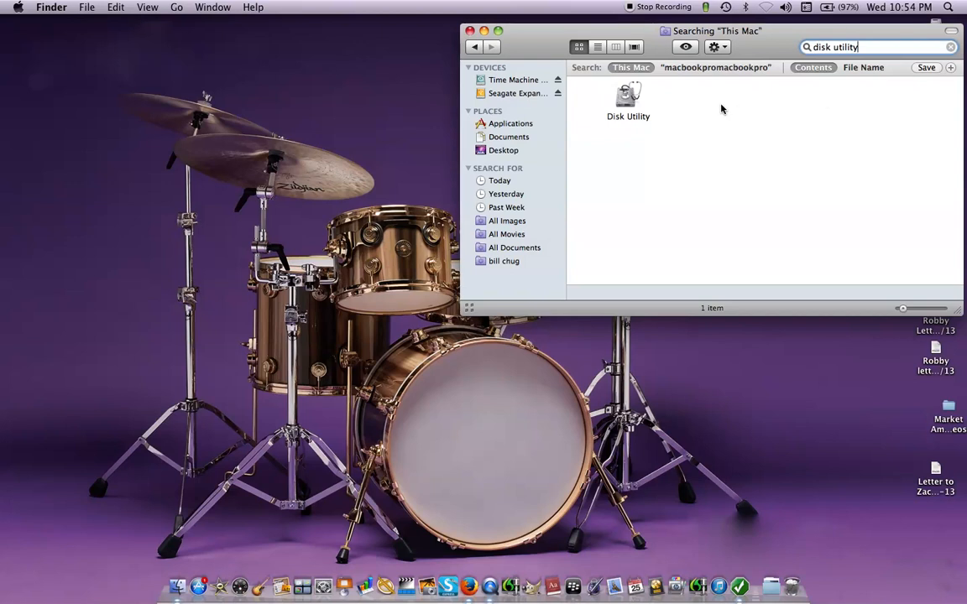
{"action": "left_click", "coordinate": [627, 97]}
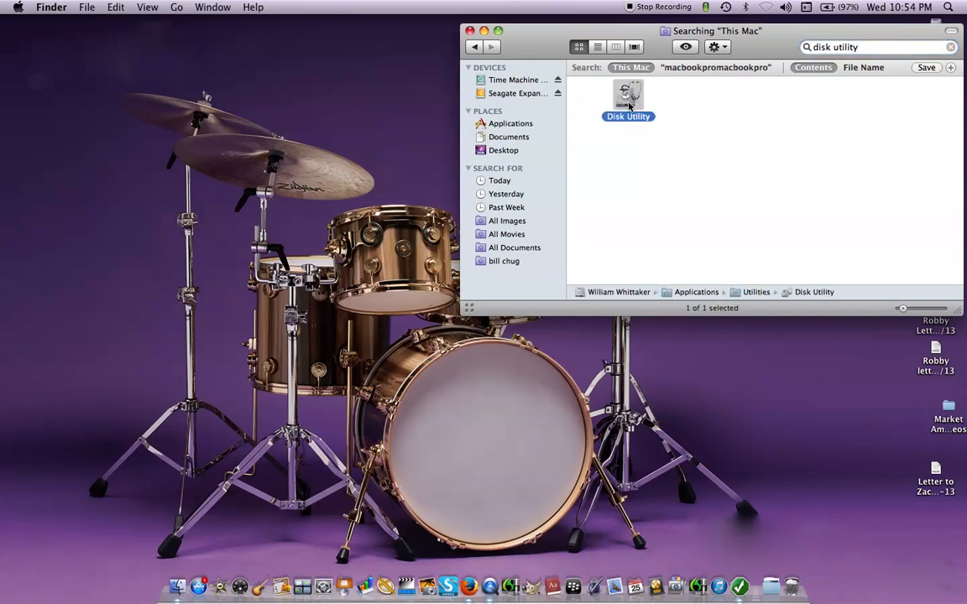
{"action": "double_click", "coordinate": [628, 97]}
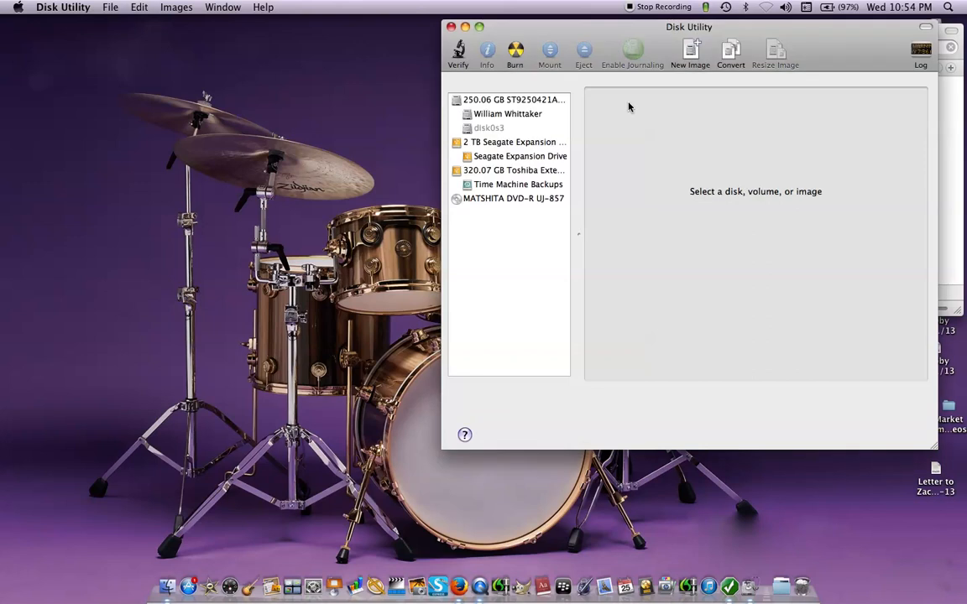
{"action": "mouse_move", "coordinate": [474, 146]}
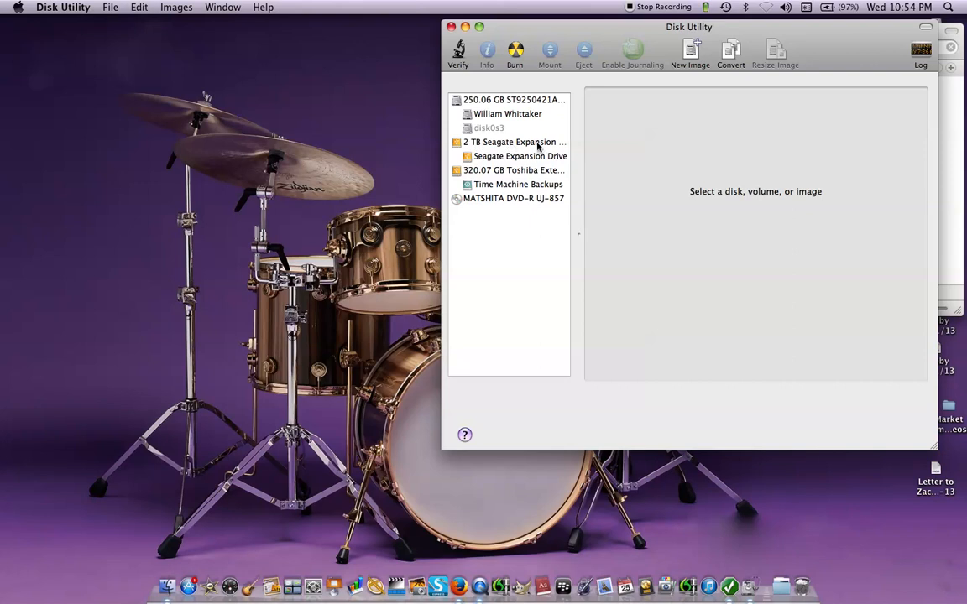
- Select the 2 TB Seagate Expansion drive and choose a 1 Partition volume scheme
{"action": "left_click", "coordinate": [513, 142]}
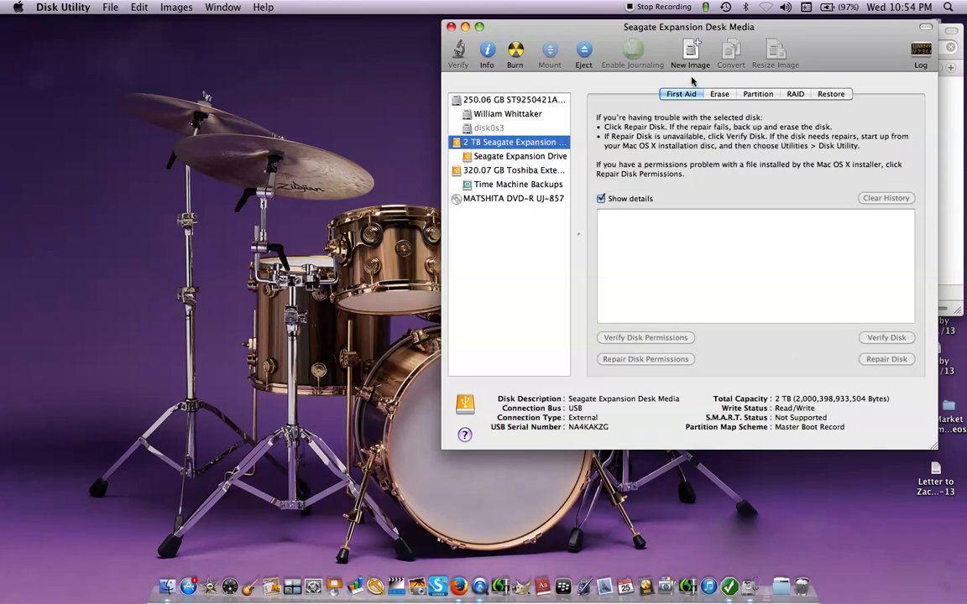
{"action": "left_click", "coordinate": [757, 93]}
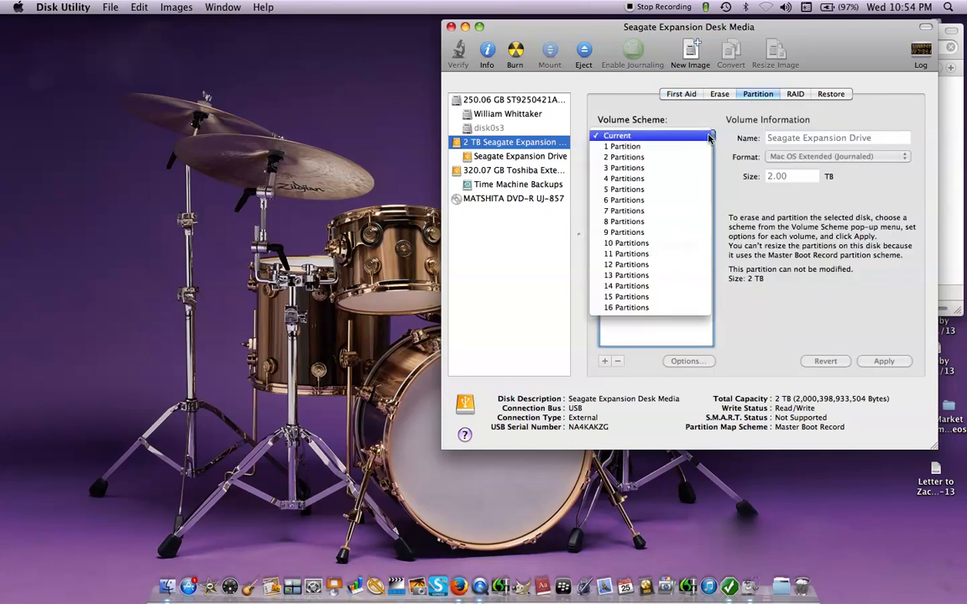
{"action": "mouse_move", "coordinate": [625, 168]}
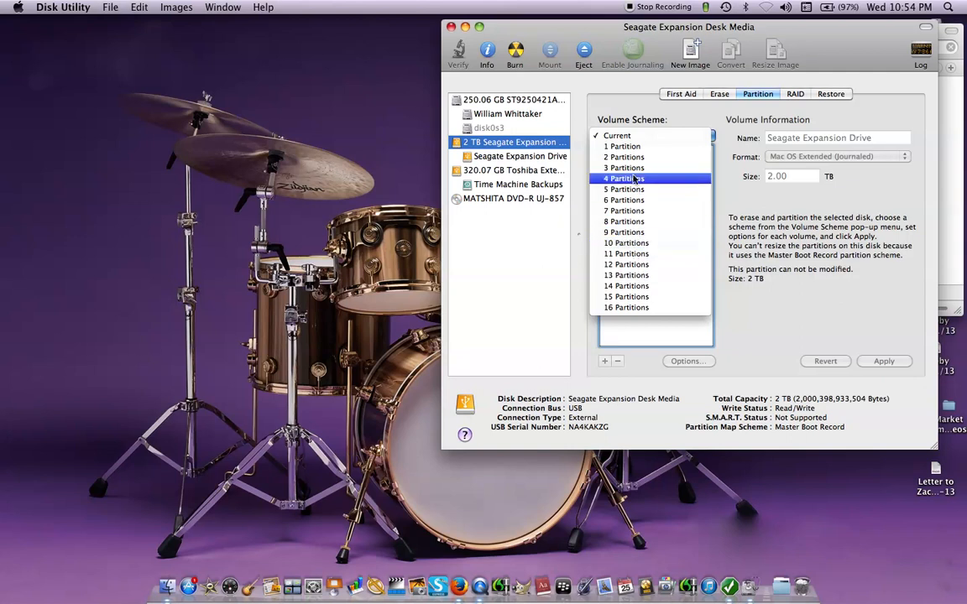
{"action": "left_click", "coordinate": [623, 145]}
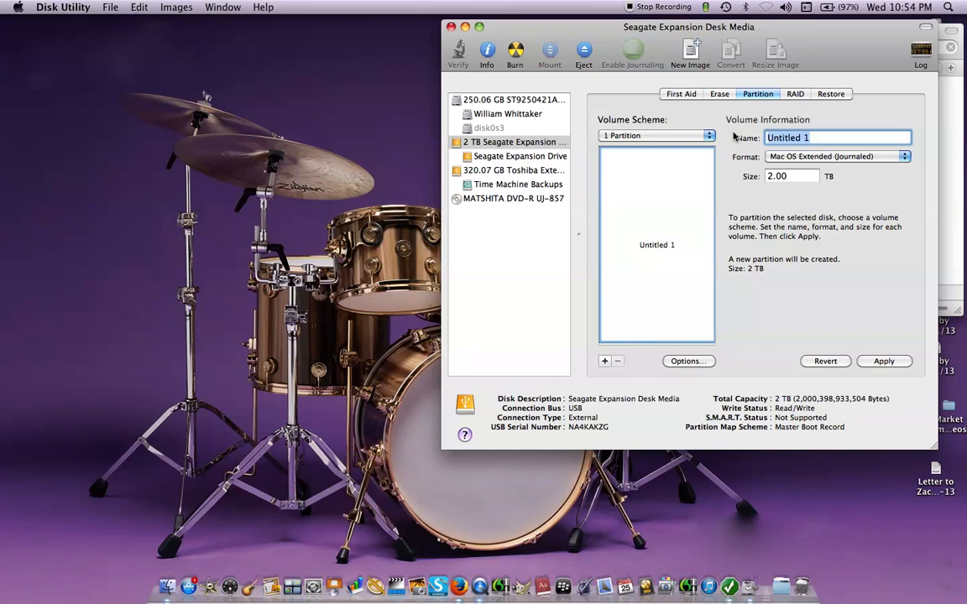
- Name the single partition 'Seagate expansion'
{"action": "type", "text": "Seasg"}
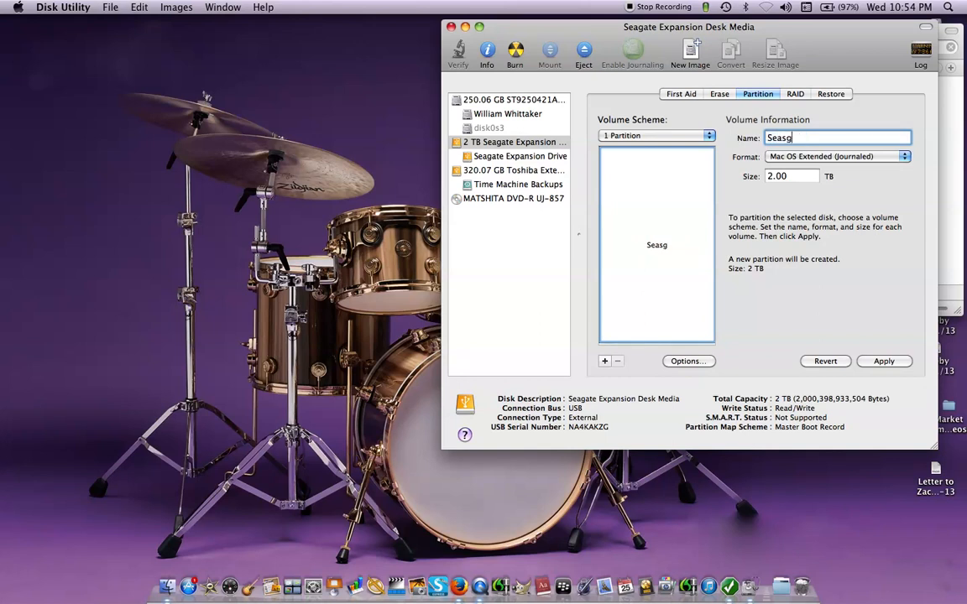
{"action": "key", "text": "Backspace"}
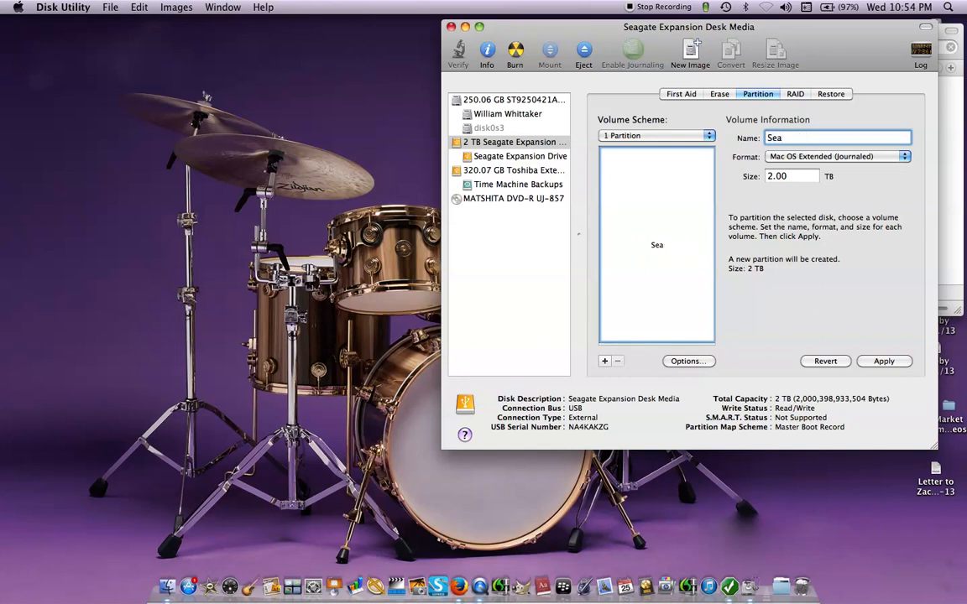
{"action": "type", "text": "gate"}
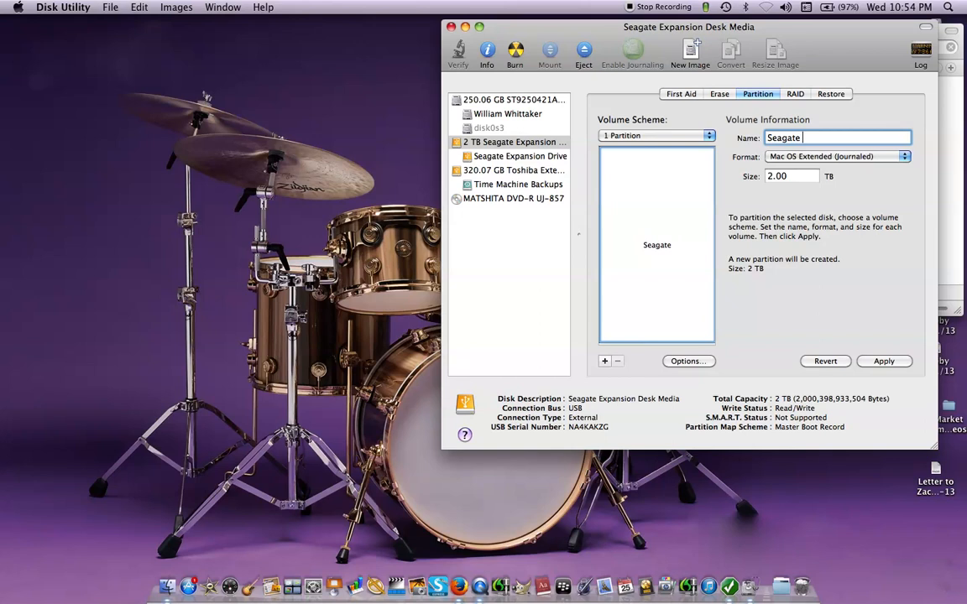
{"action": "type", "text": "expa"}
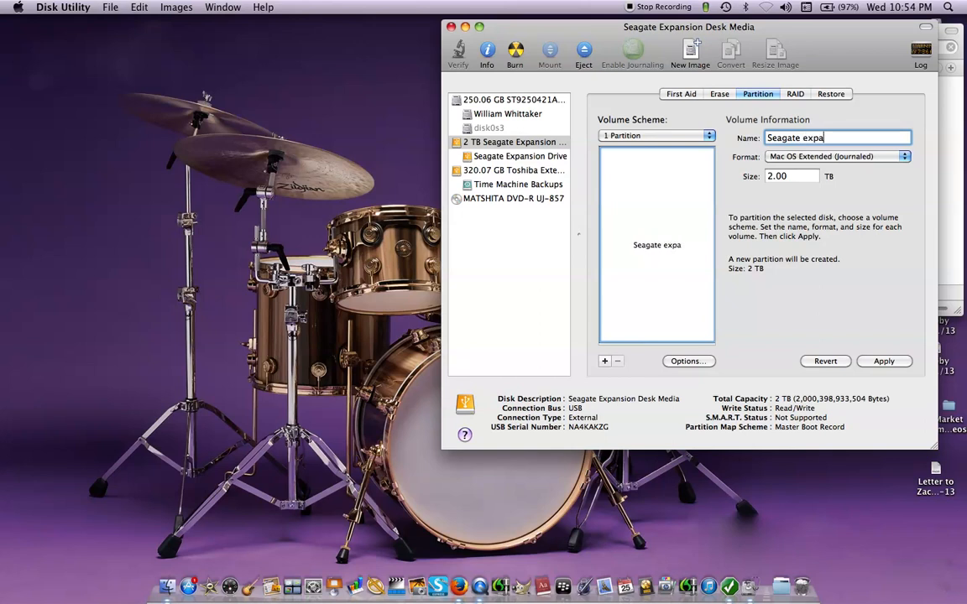
{"action": "type", "text": "nsion"}
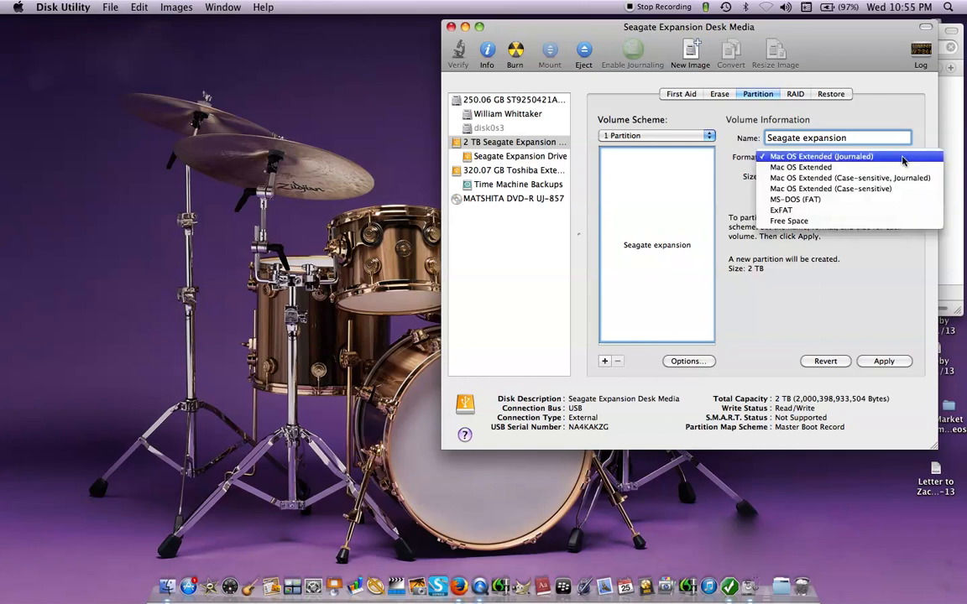
{"action": "mouse_move", "coordinate": [869, 160]}
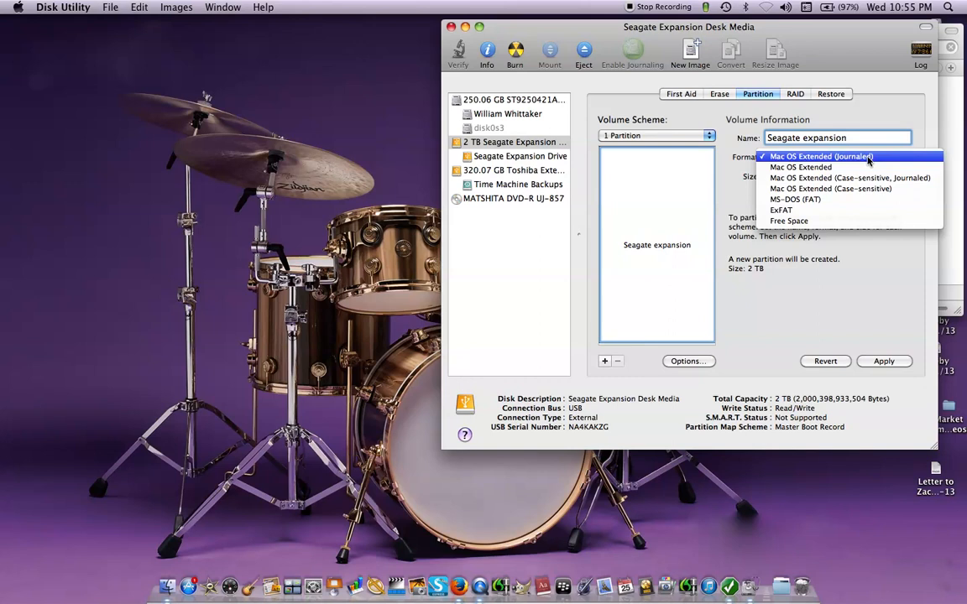
- Keep Mac OS Extended (Journaled) format, apply, and confirm erasing and partitioning the drive
{"action": "left_click", "coordinate": [819, 156]}
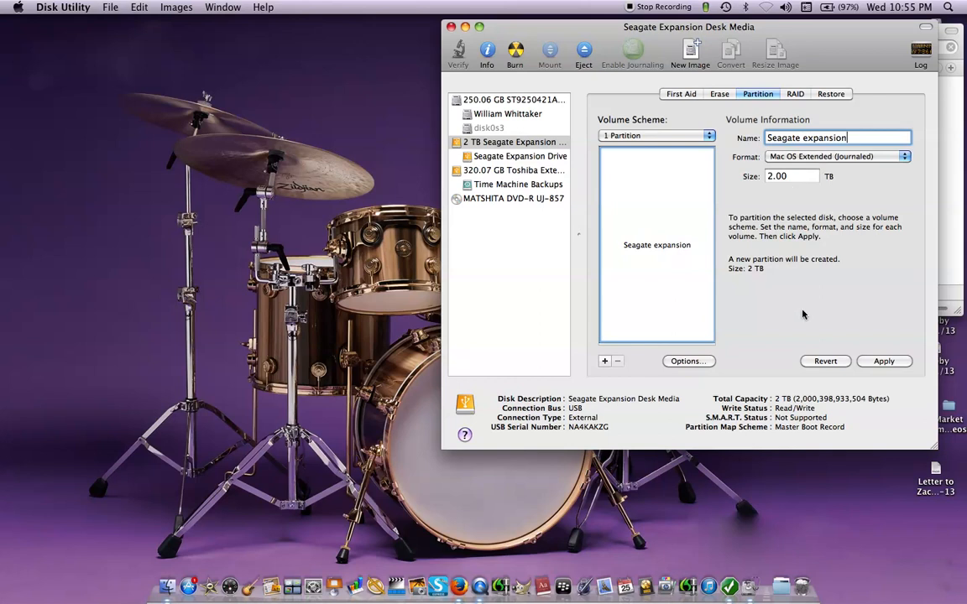
{"action": "mouse_move", "coordinate": [857, 360]}
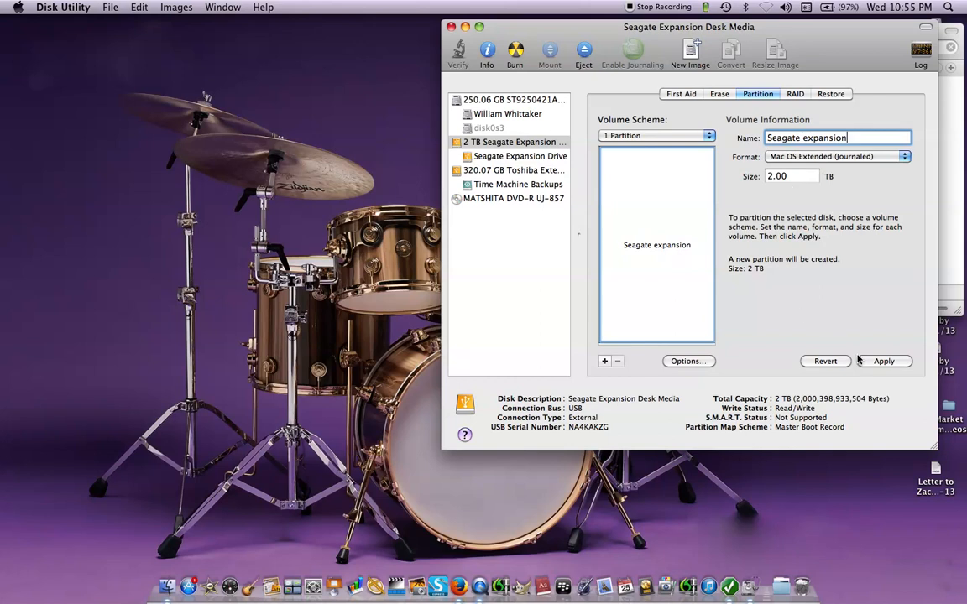
{"action": "left_click", "coordinate": [884, 360]}
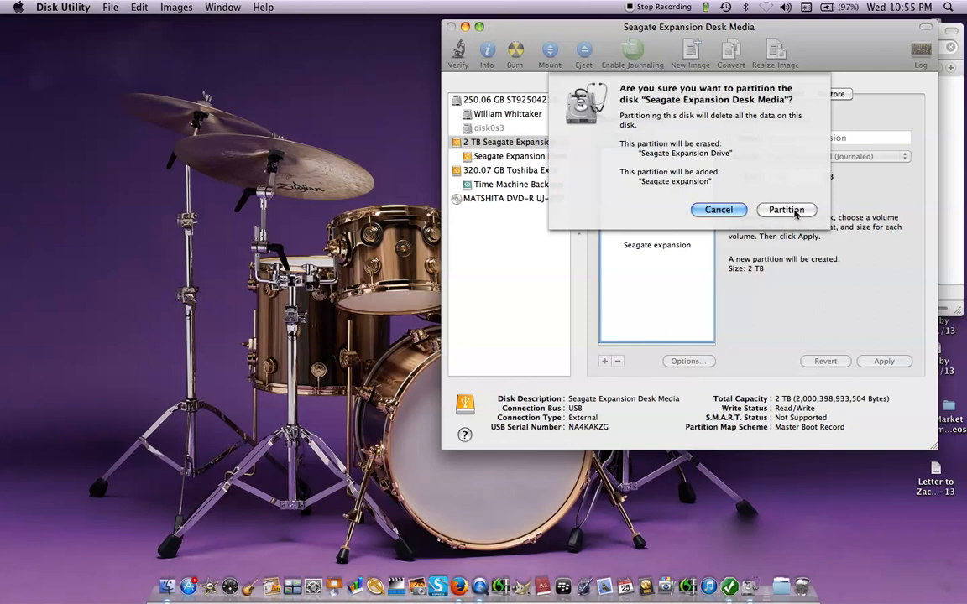
{"action": "left_click", "coordinate": [785, 210]}
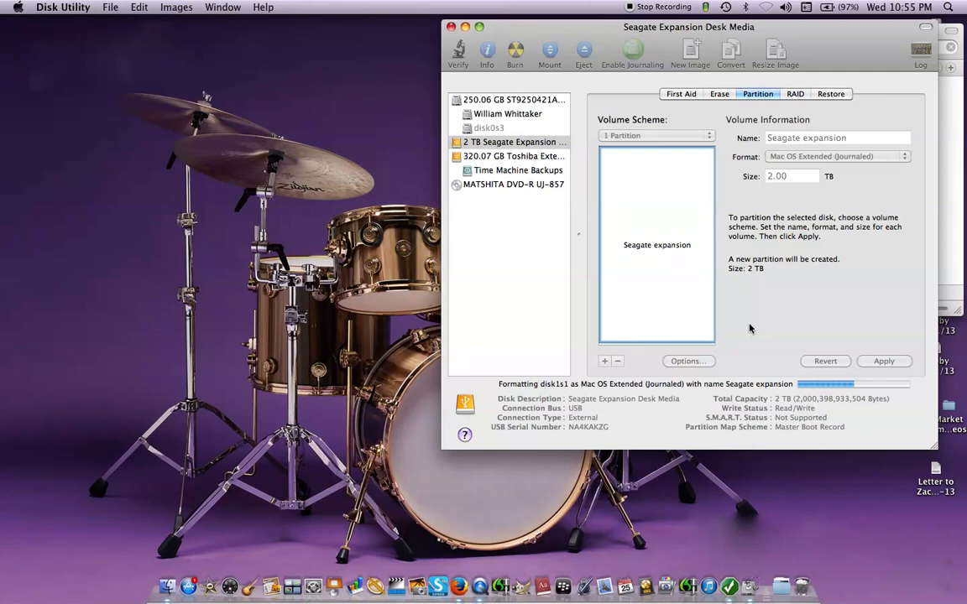
{"action": "mouse_move", "coordinate": [802, 414]}
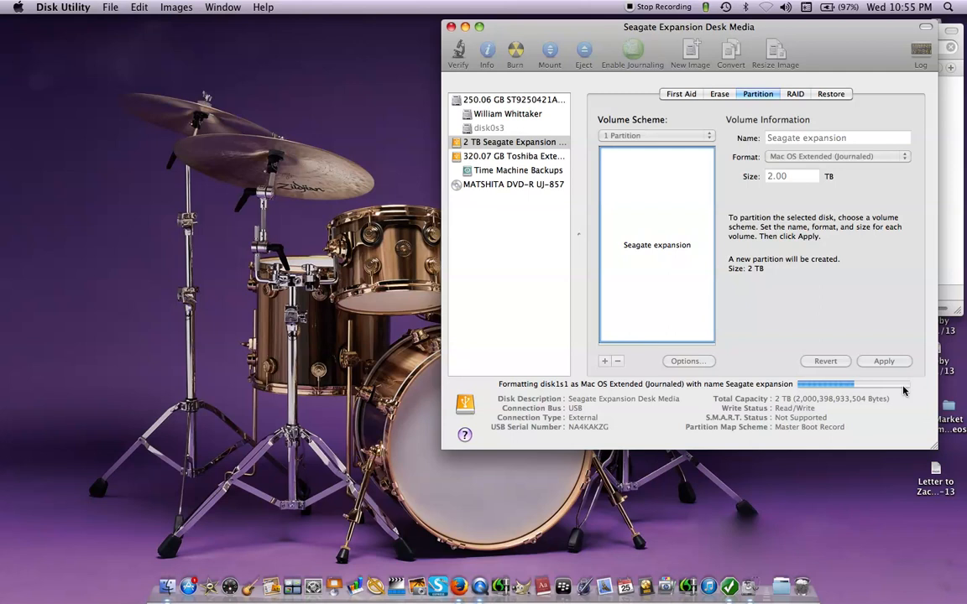
{"action": "mouse_move", "coordinate": [704, 198]}
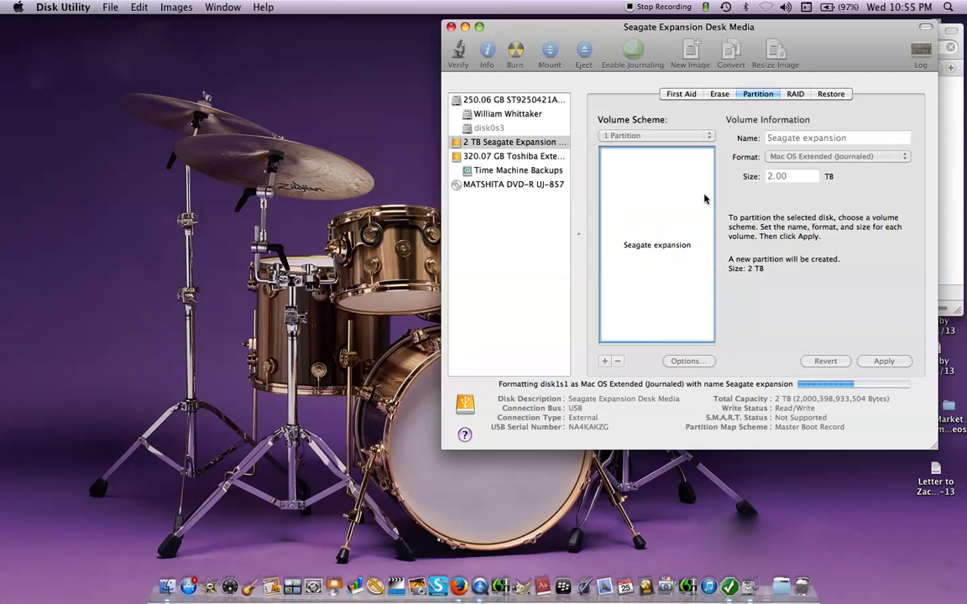